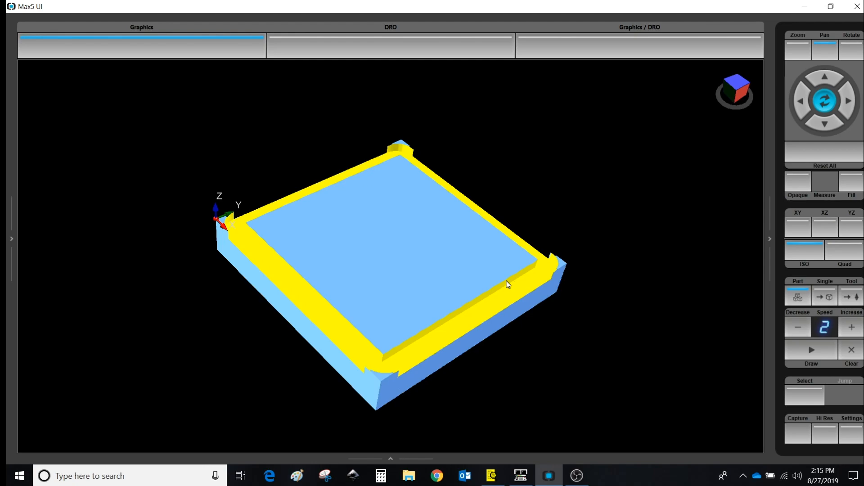
mouse_move(533, 441)
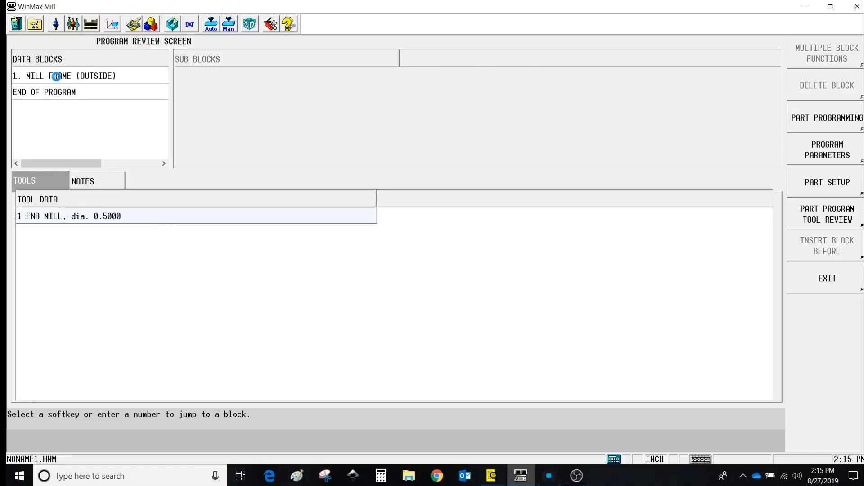
- Open block 1, MILL FRAME (OUTSIDE), from the Data Blocks list for editing
double_click(64, 76)
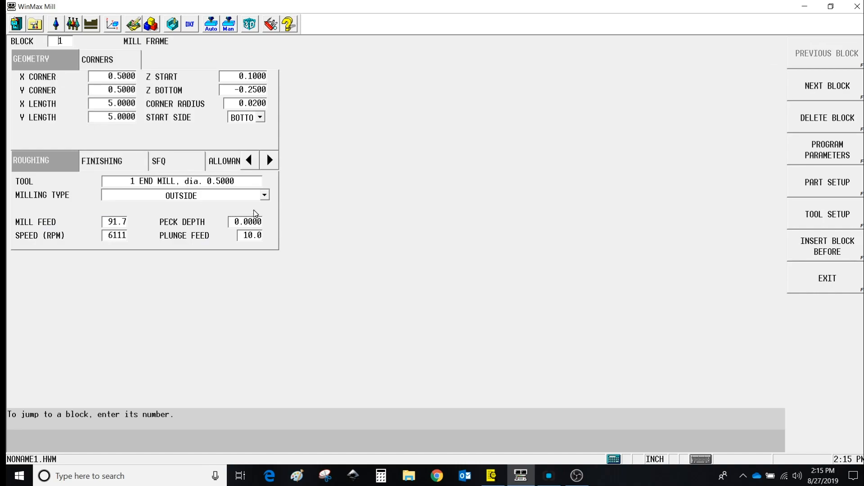
mouse_move(280, 211)
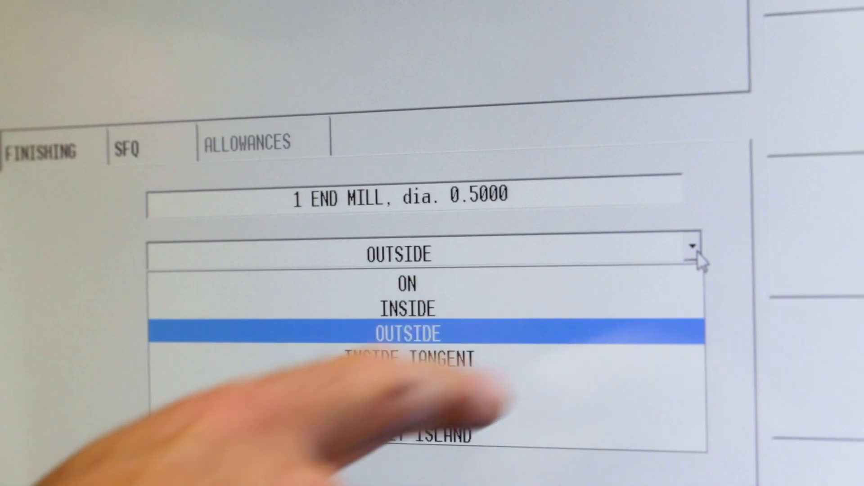
- Set Milling Type to OUTSIDE TANGENT and enter a Max Offset of 0.5000
click(408, 358)
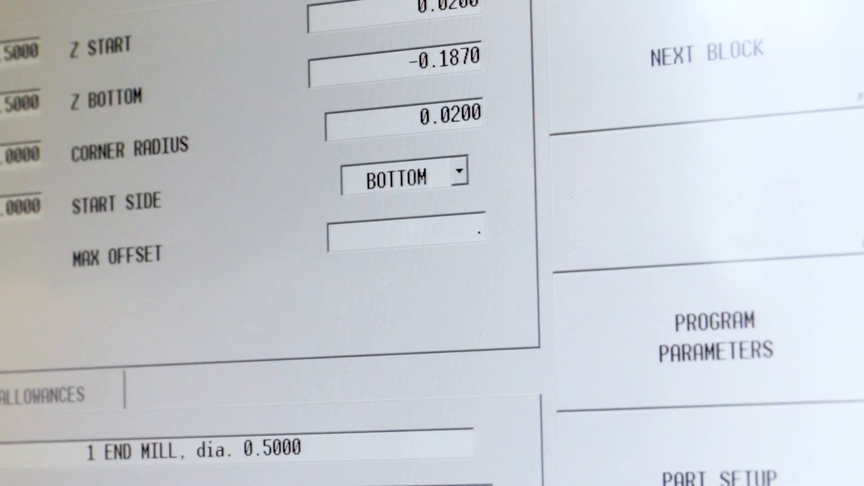
text(0.5000)
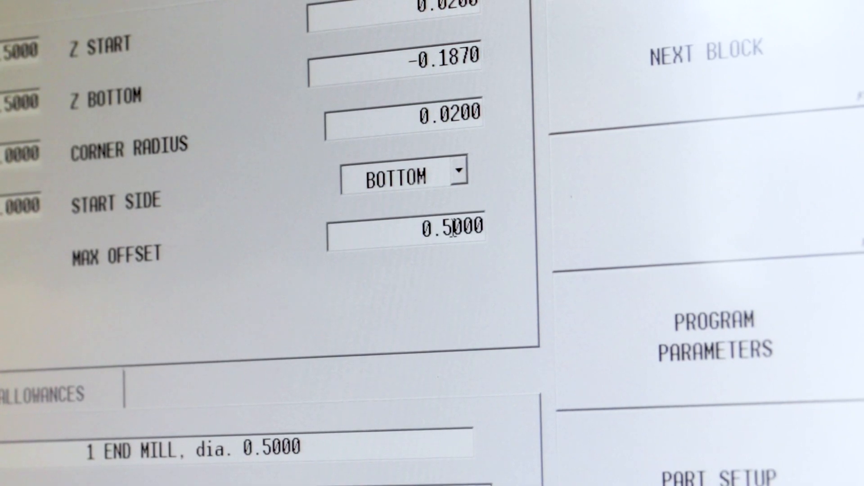